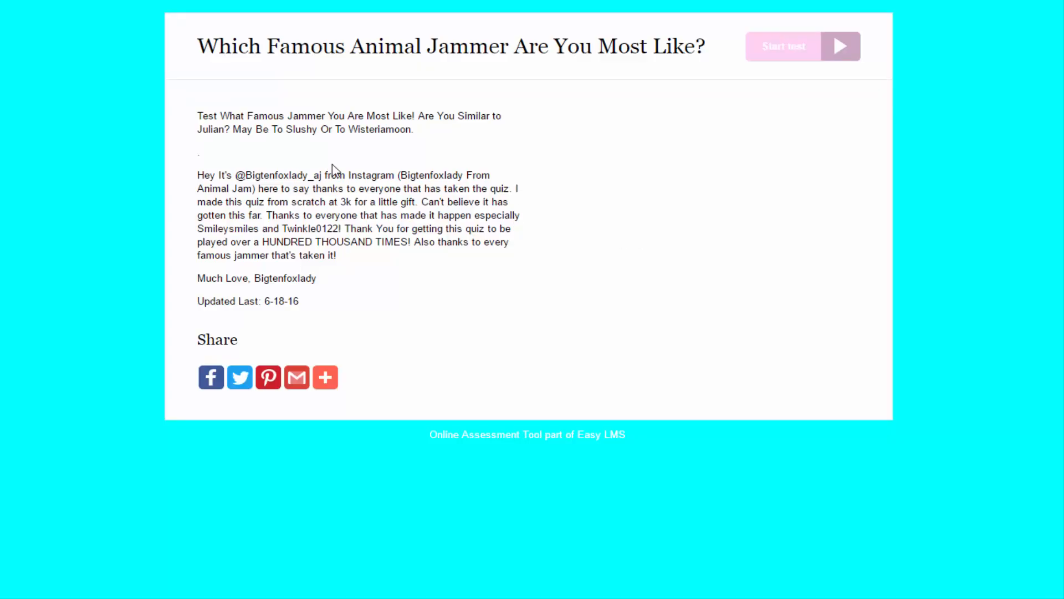
mouse_move(313, 129)
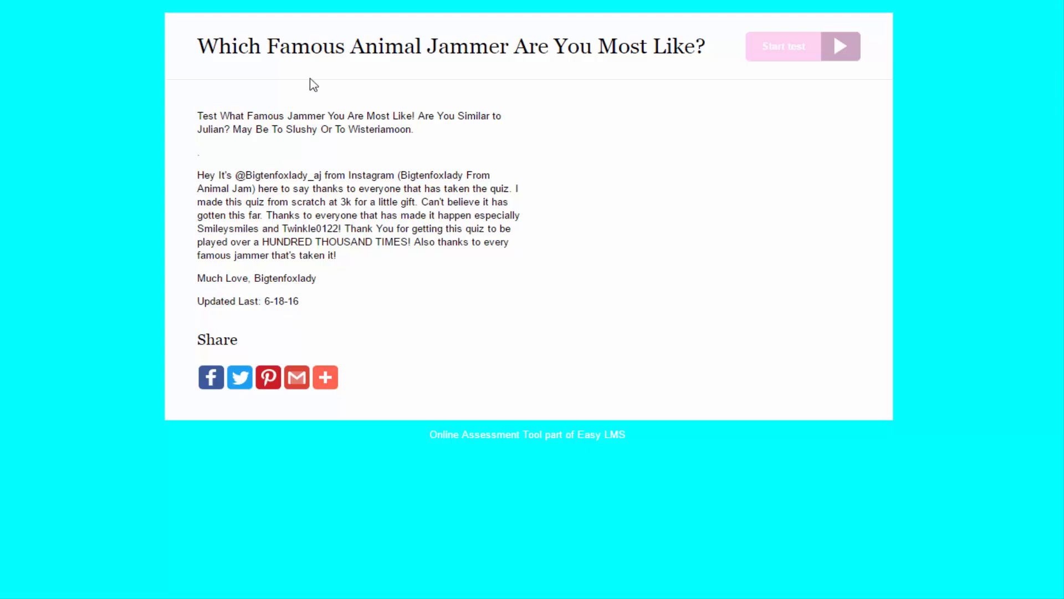
mouse_move(332, 86)
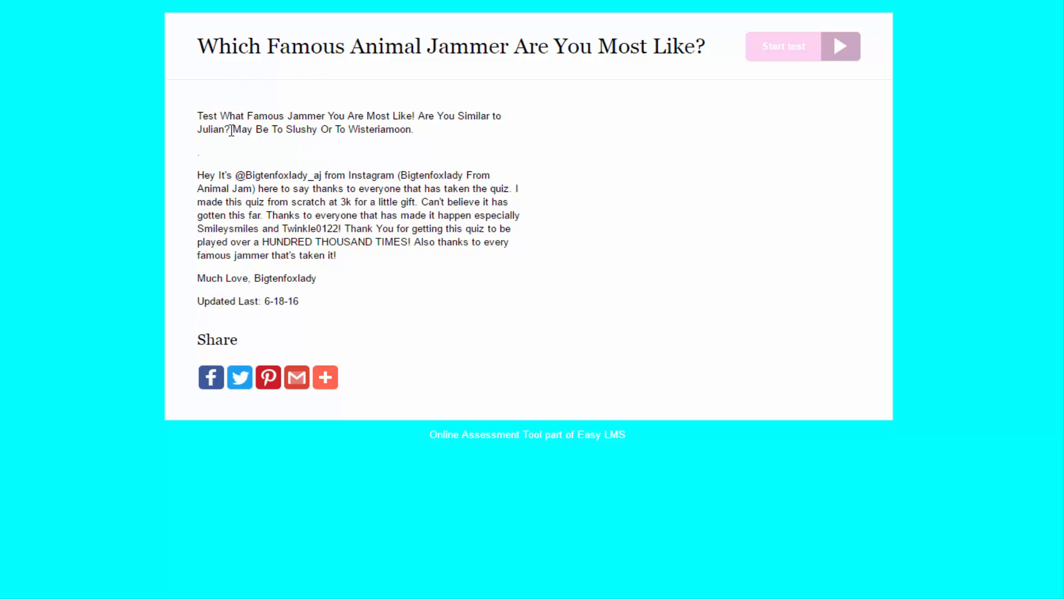
mouse_move(464, 131)
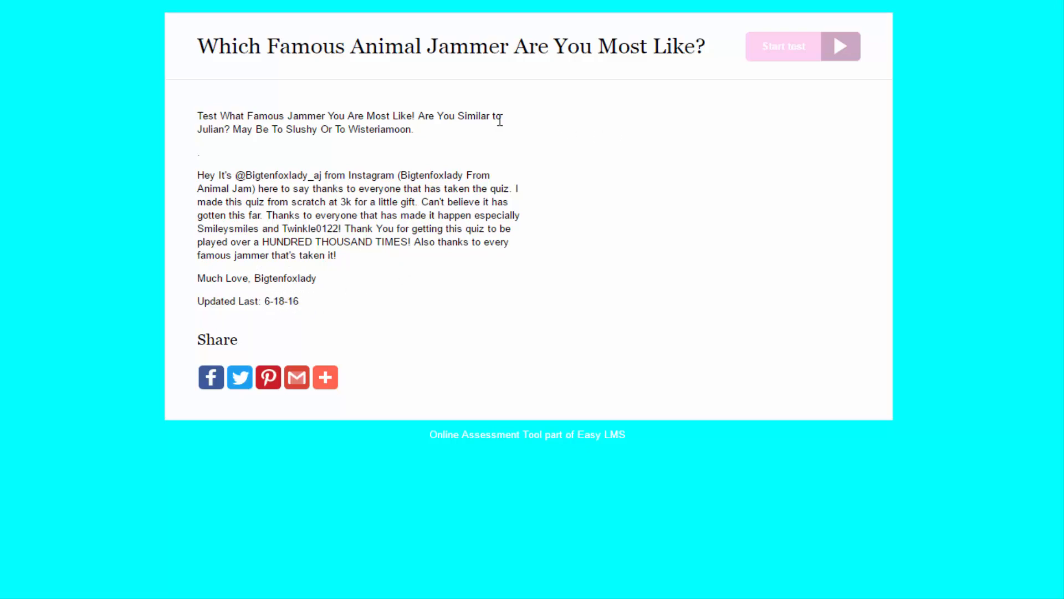
- Start the 'Which Famous Animal Jammer Are You Most Like?' test from its intro page
click(803, 46)
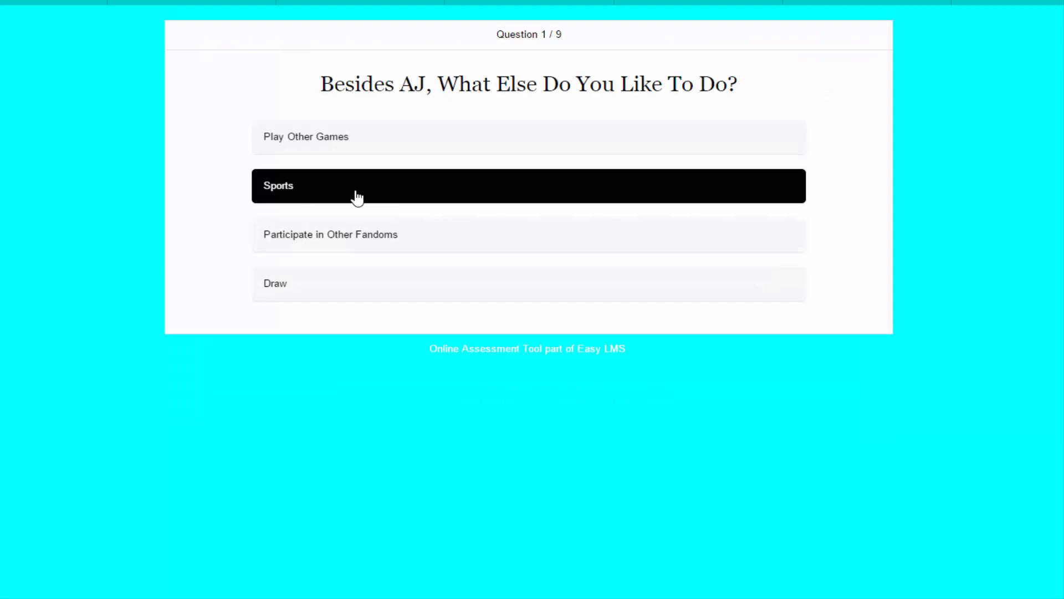
mouse_move(353, 137)
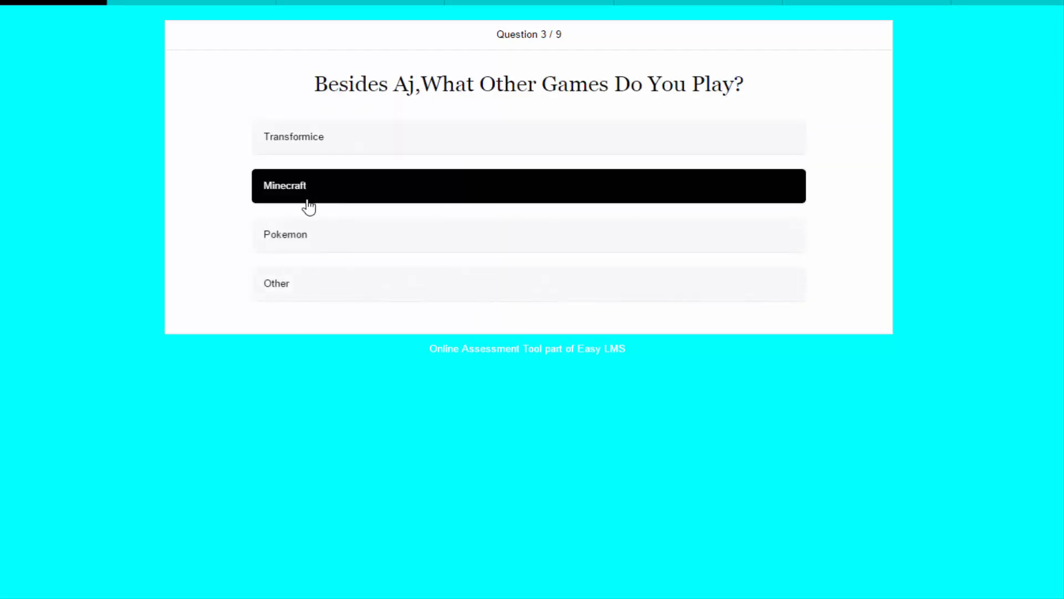
- Answer the other-games question with Minecraft, then the next questions including videos with Skits and AJ style
click(528, 185)
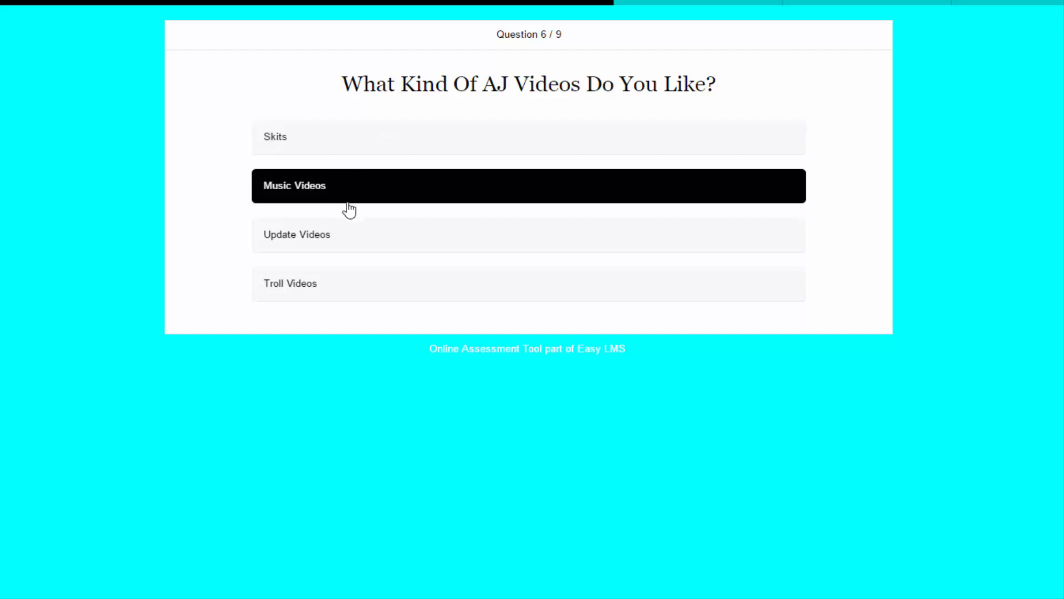
click(528, 234)
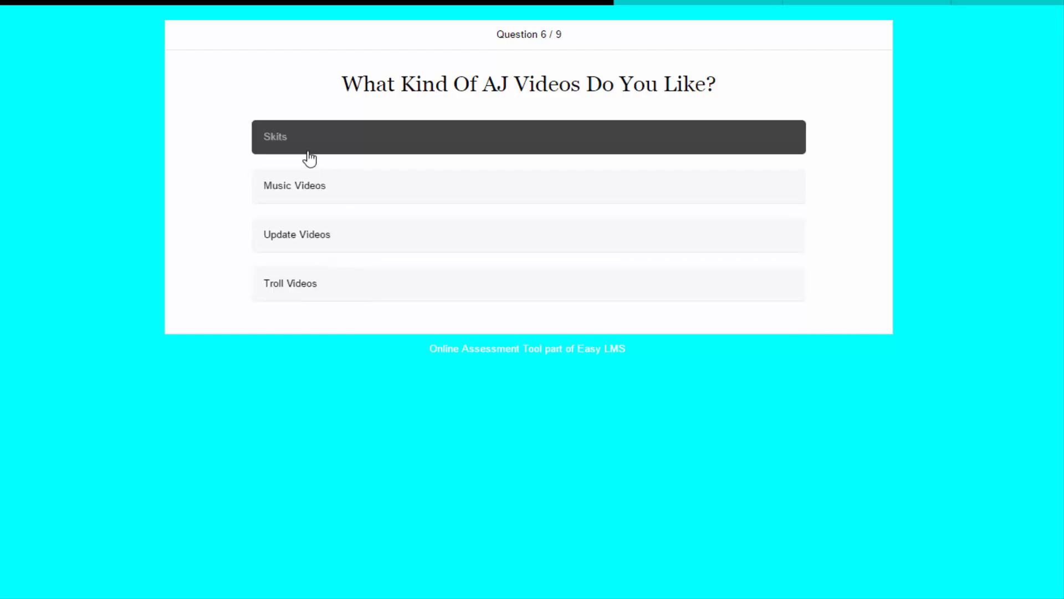
click(528, 137)
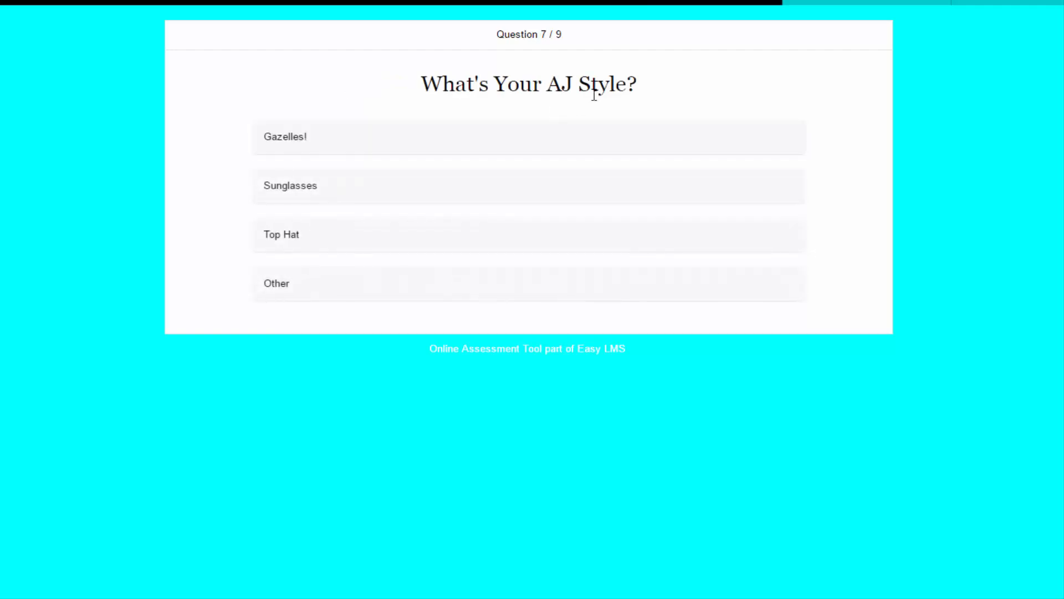
click(528, 136)
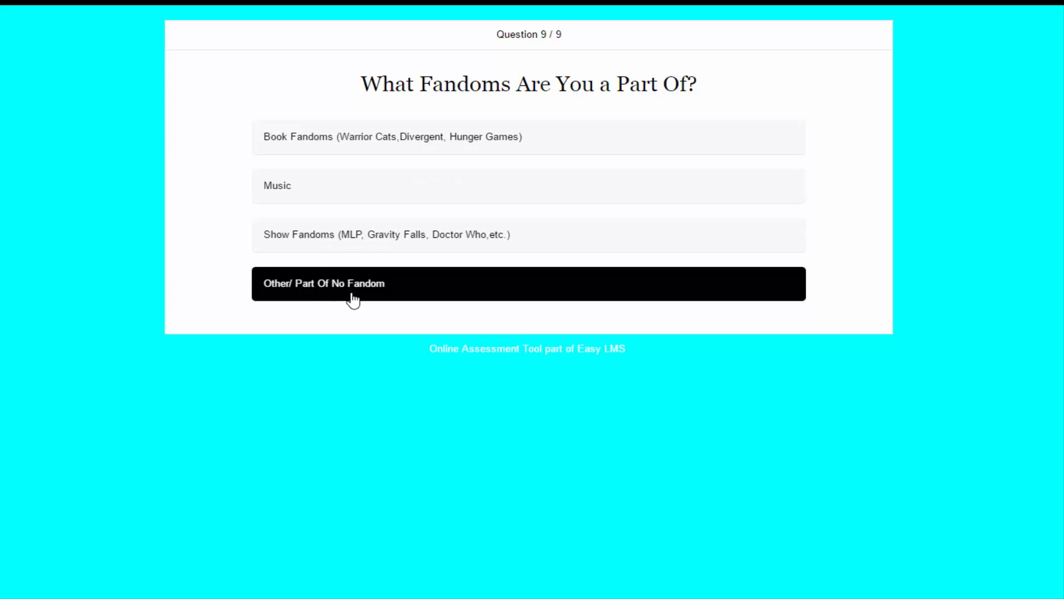
mouse_move(342, 297)
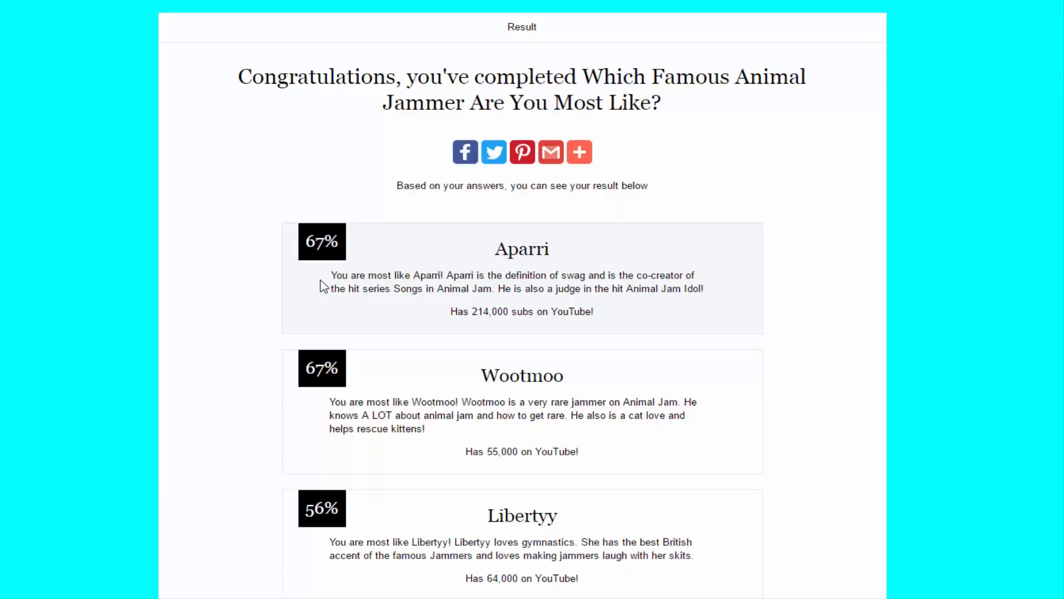
scroll(down, 3)
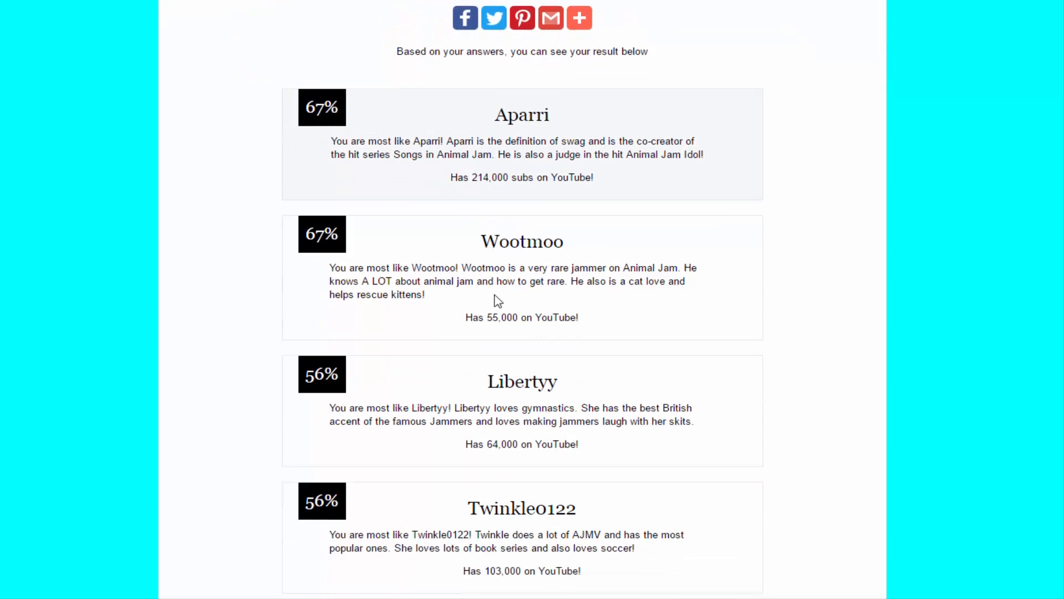
scroll(down, 3)
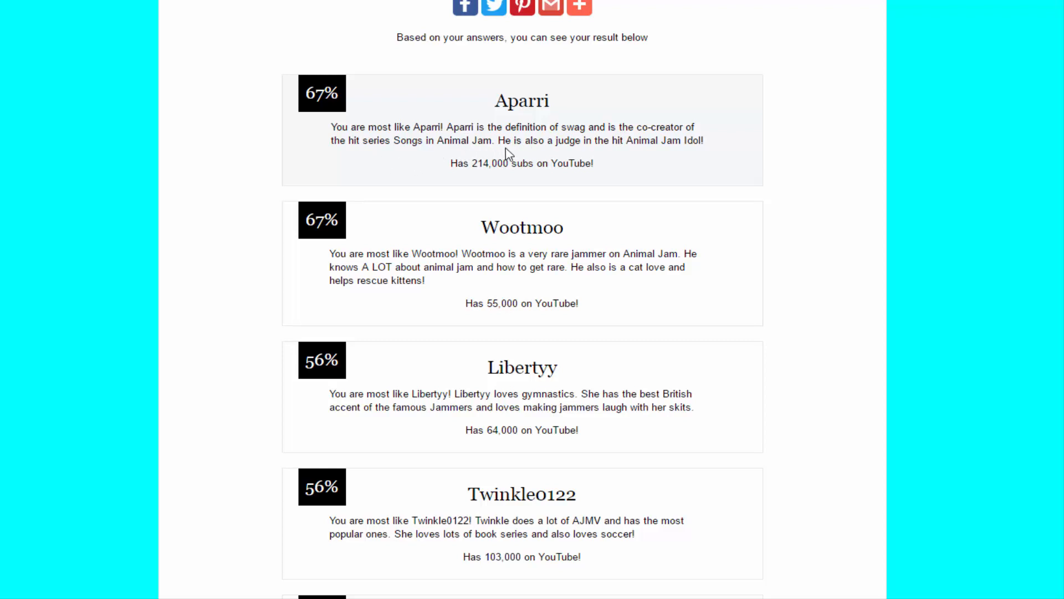
mouse_move(530, 153)
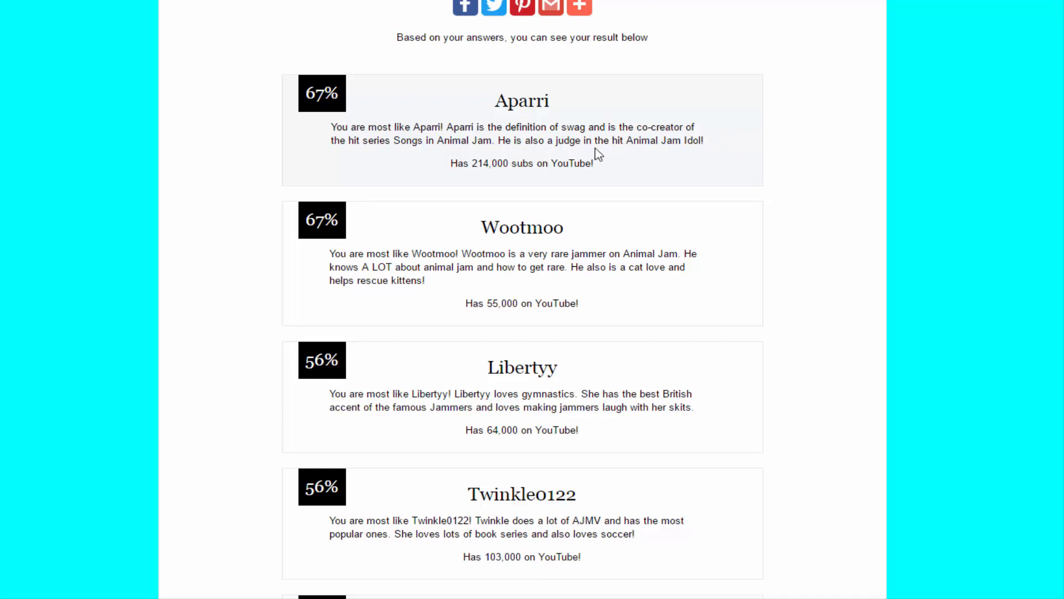
scroll(down, 3)
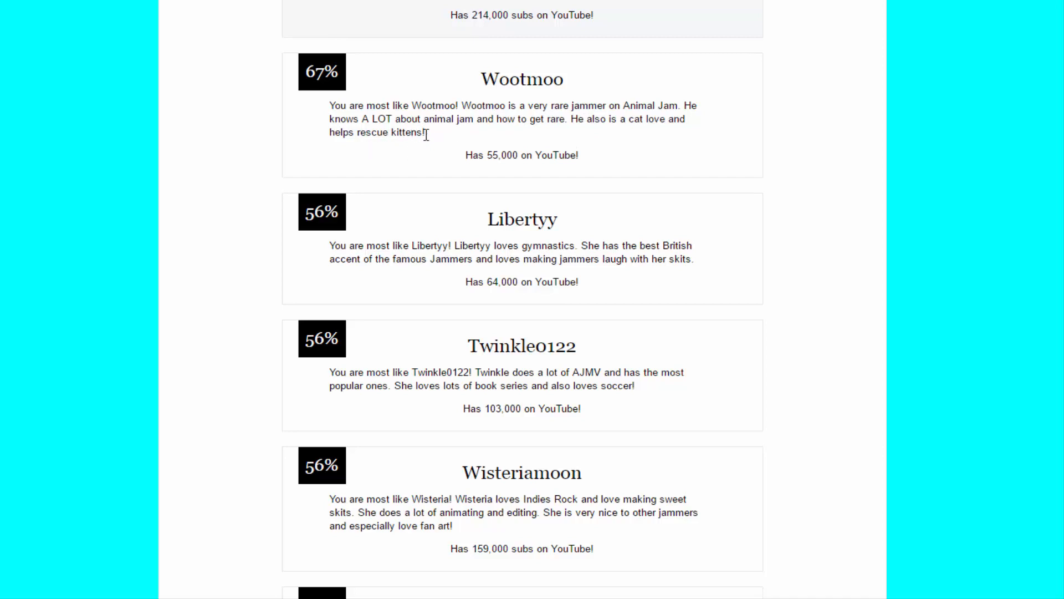
mouse_move(623, 135)
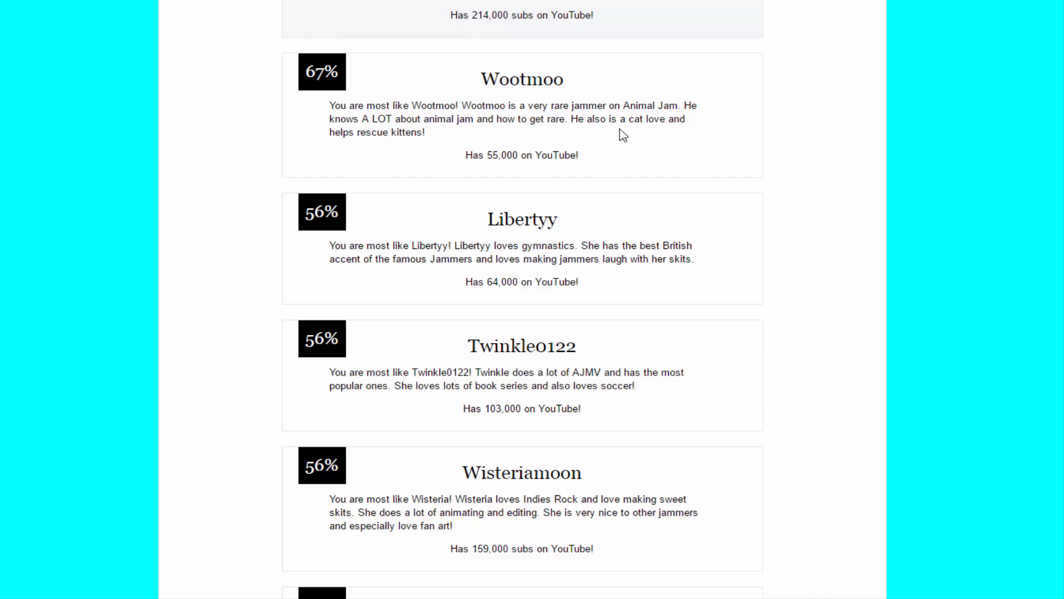
mouse_move(388, 146)
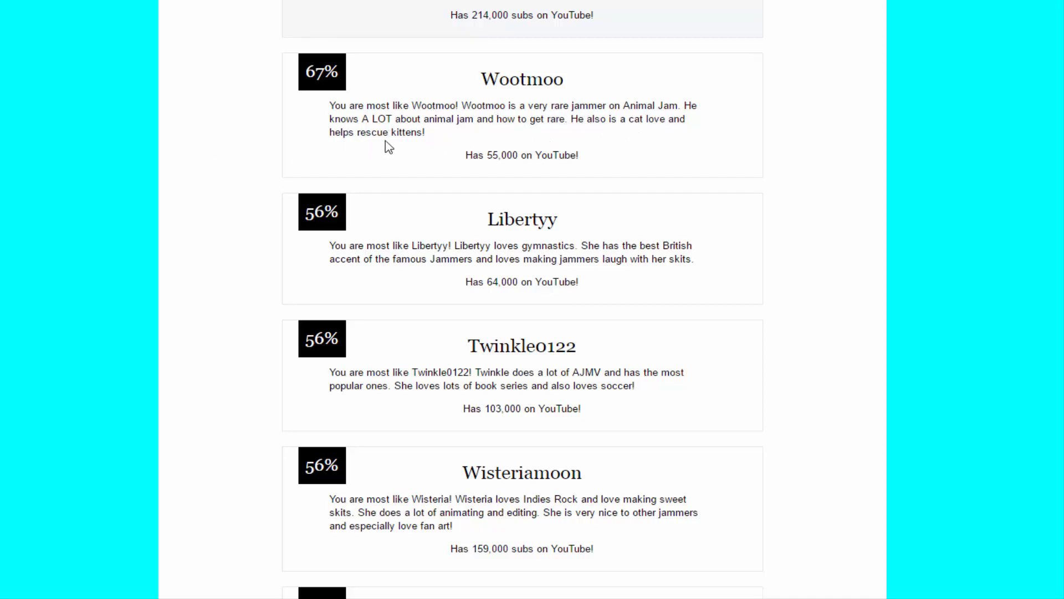
scroll(down, 3)
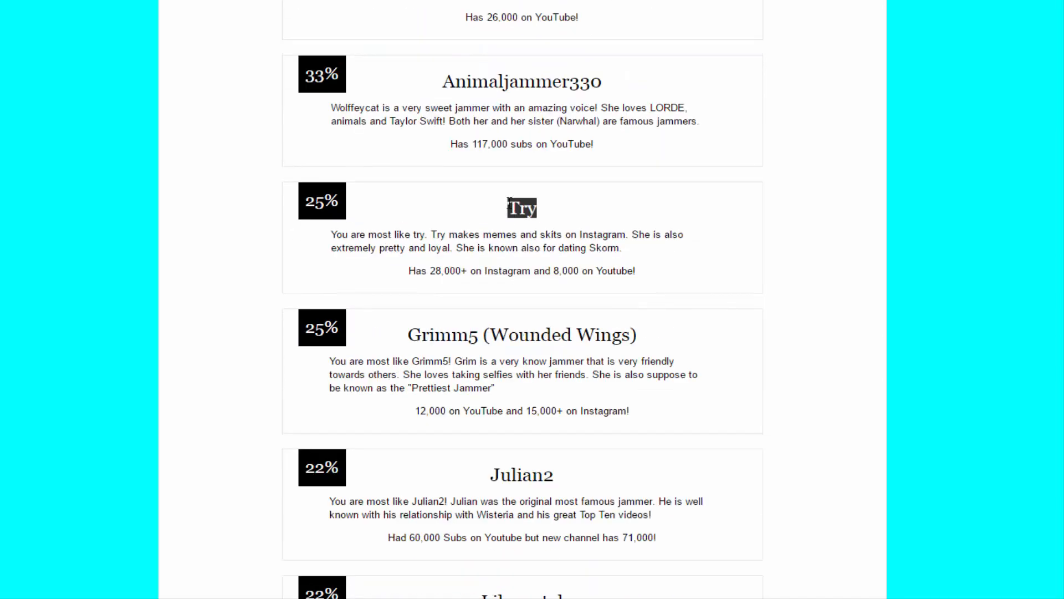
scroll(up, 3)
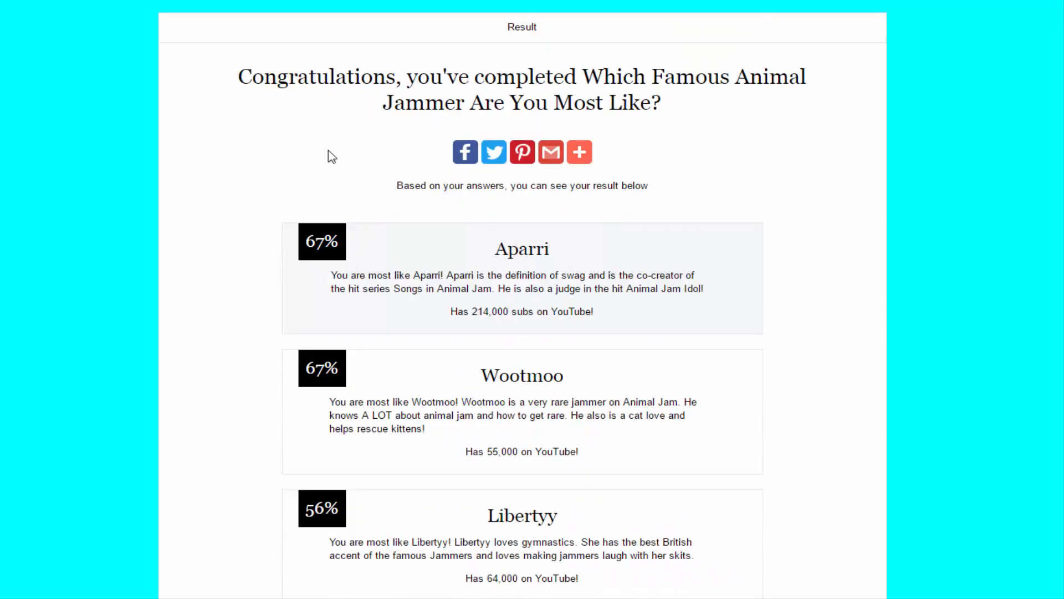
scroll(down, 3)
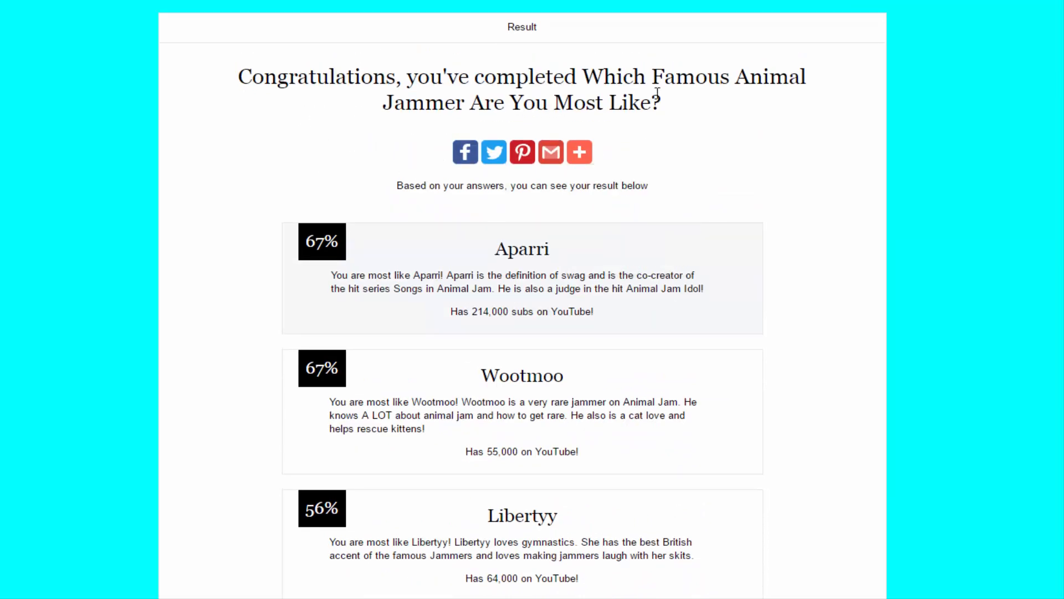
scroll(down, 3)
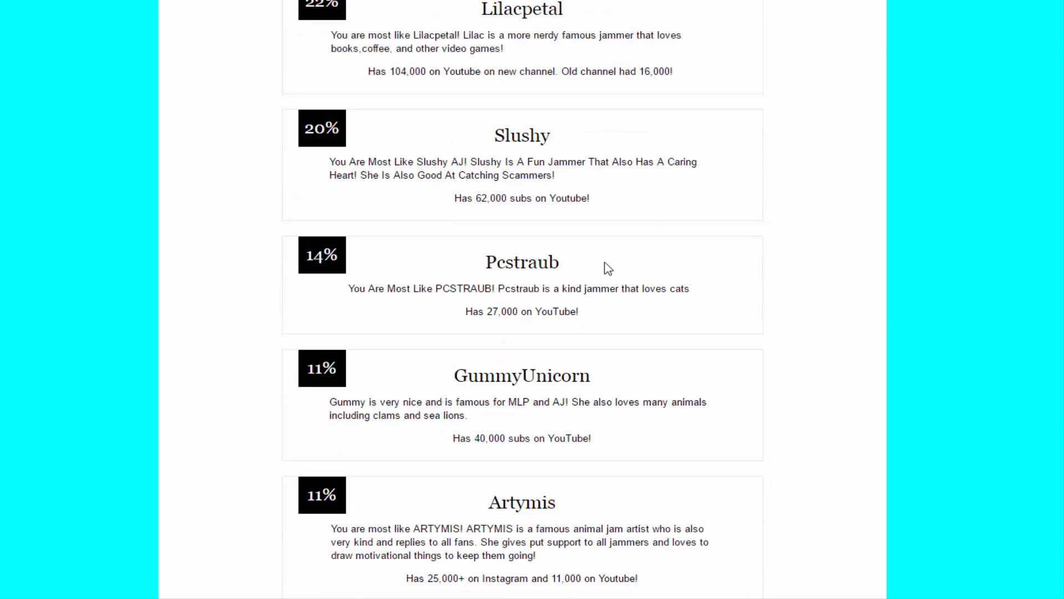
mouse_move(351, 228)
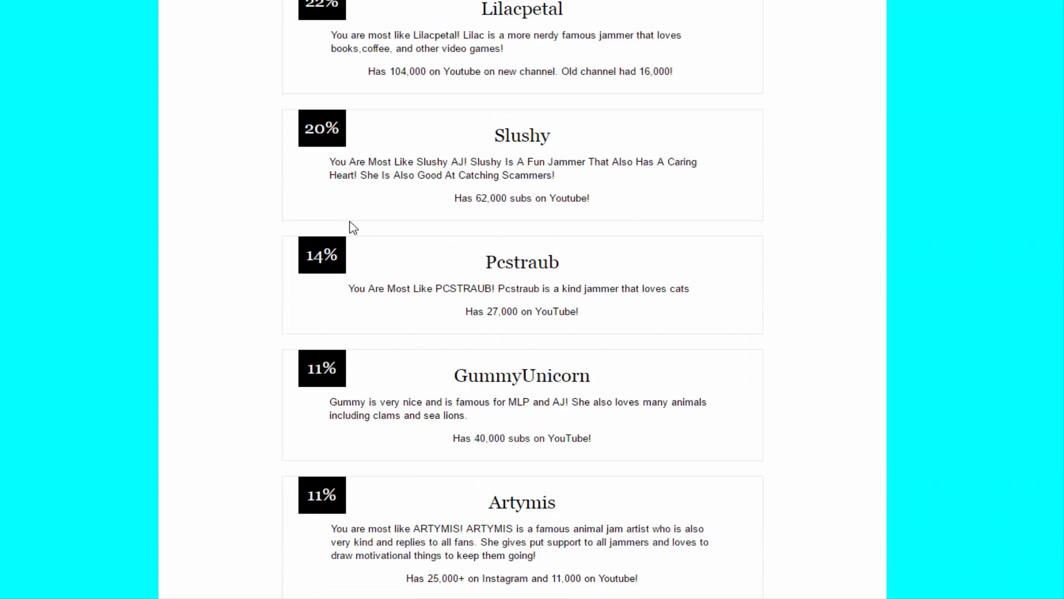
scroll(up, 3)
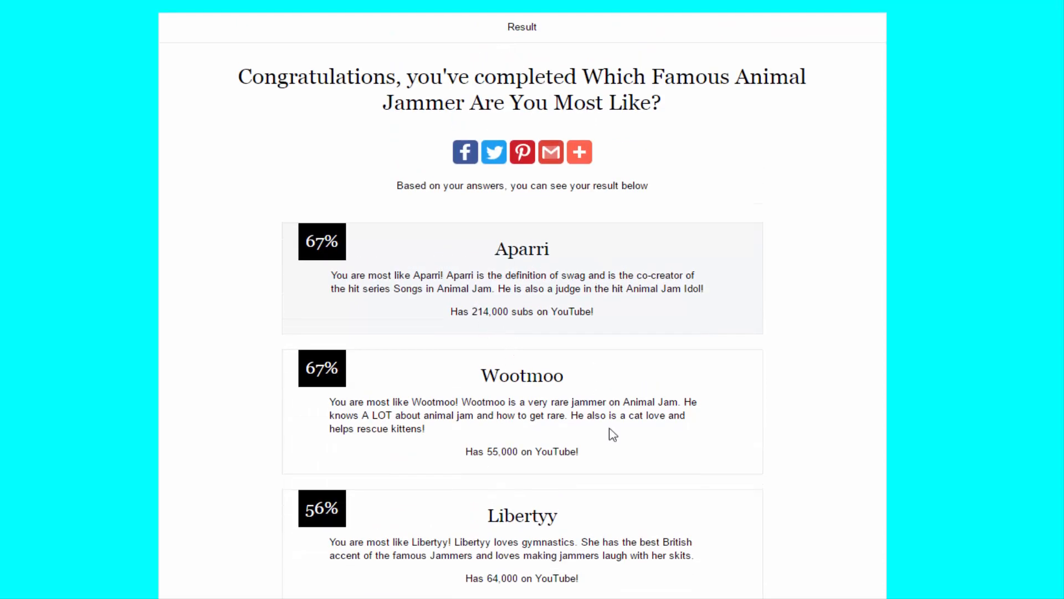
mouse_move(769, 383)
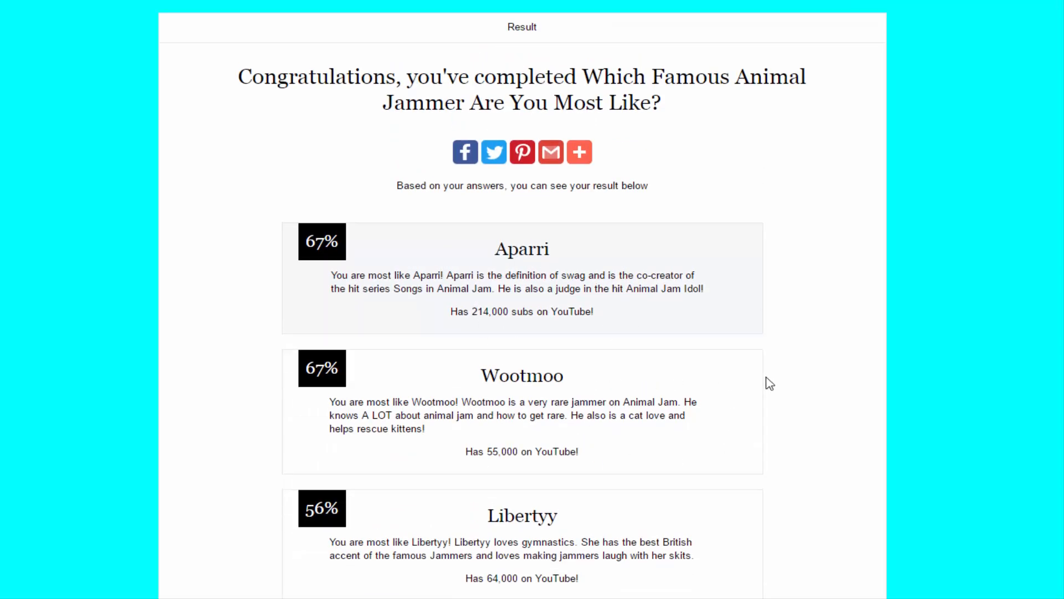
scroll(down, 3)
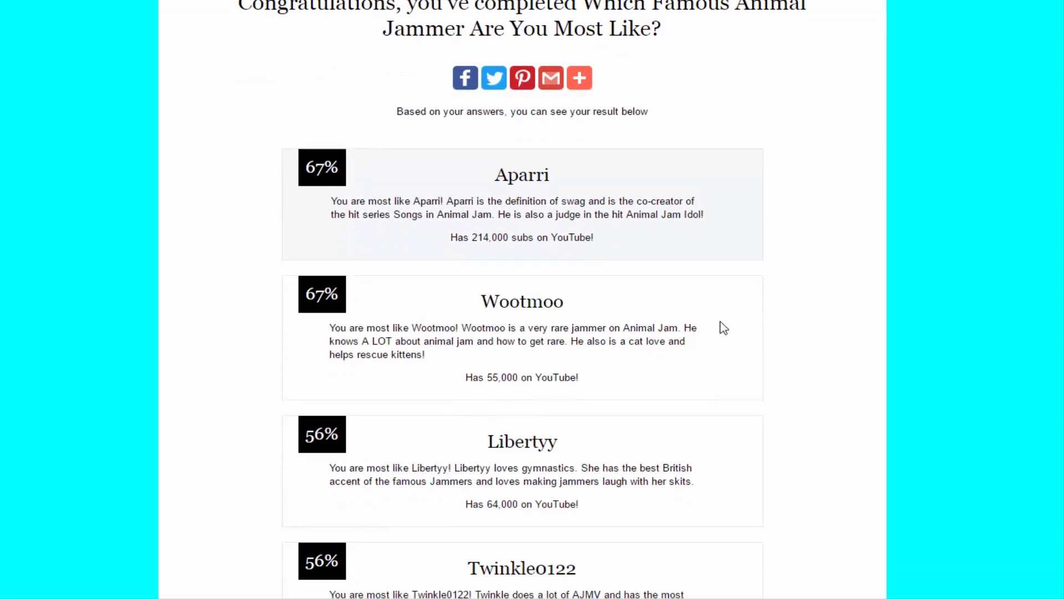
mouse_move(724, 316)
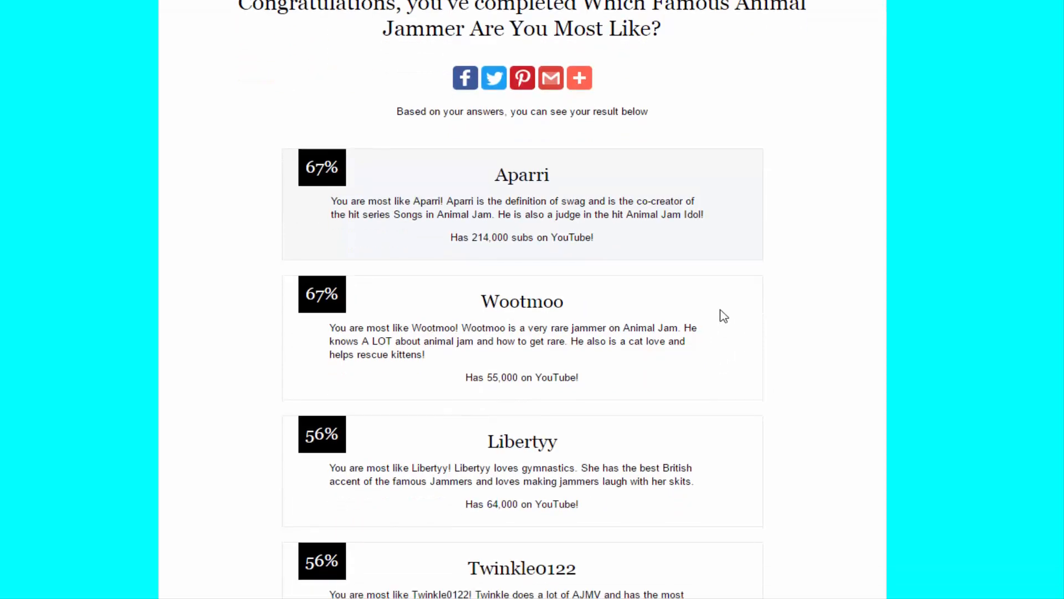